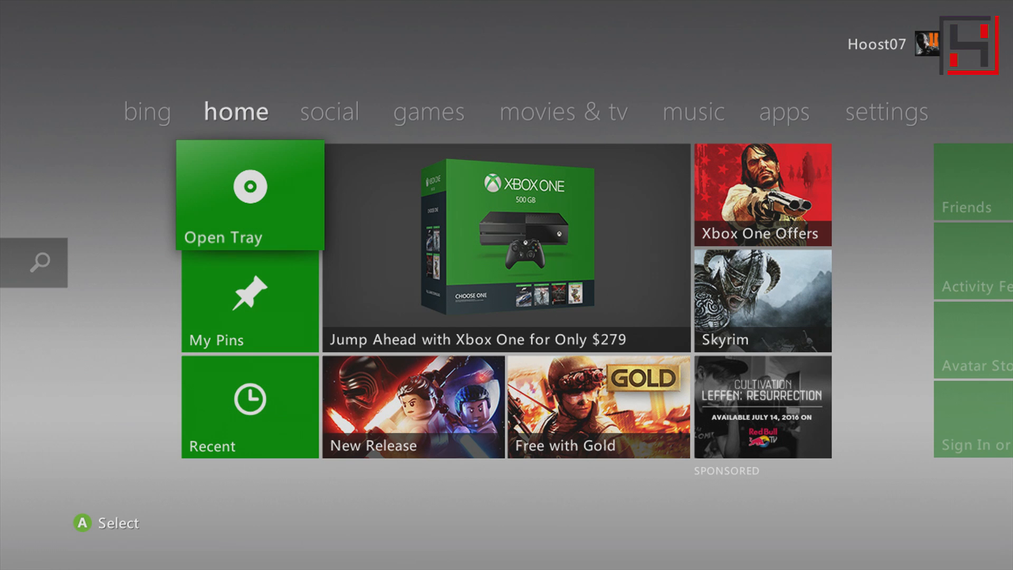
# - Go to the settings area and open System Settings
pyautogui.click(329, 111)
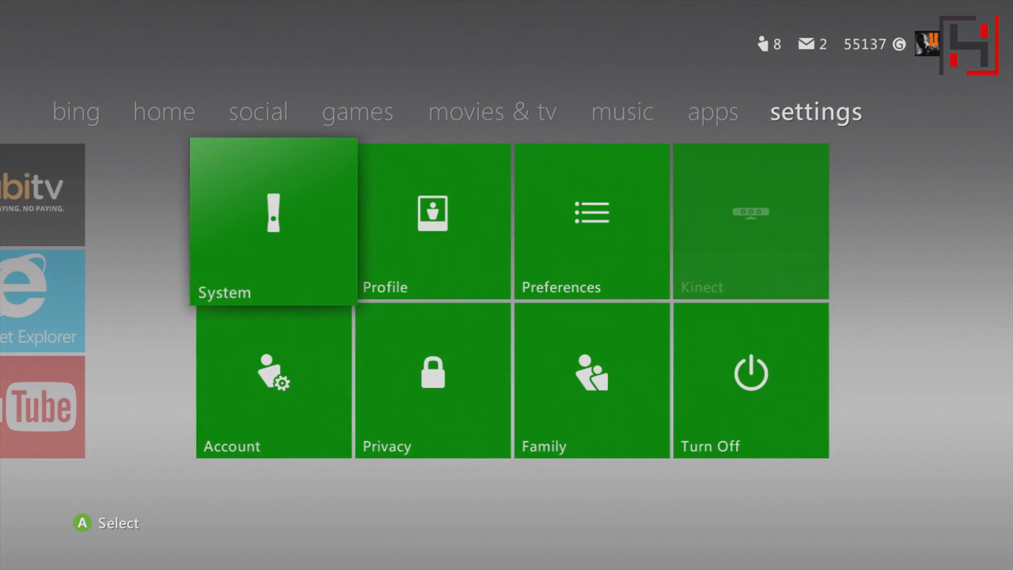
pyautogui.click(272, 222)
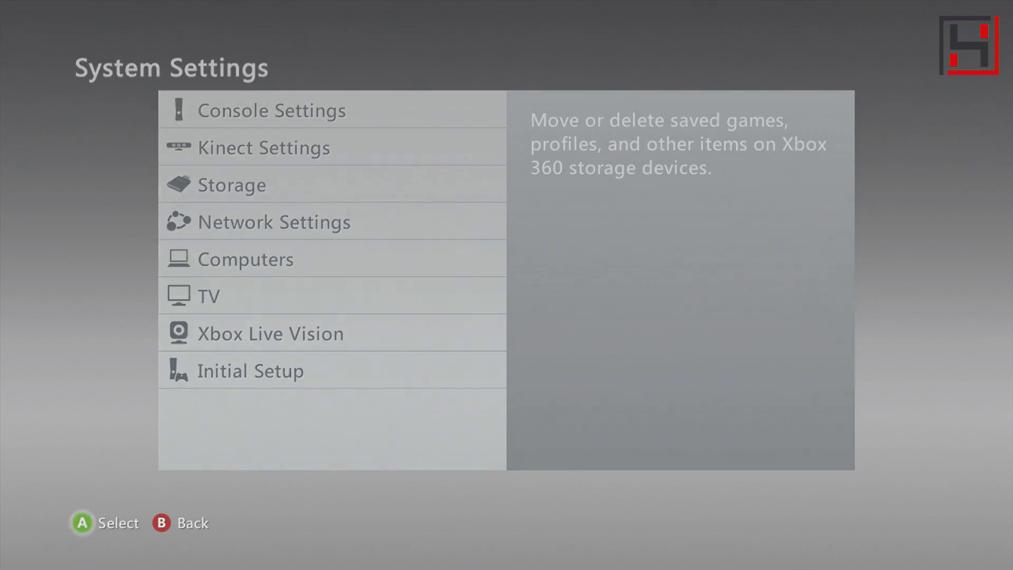
# - Open Storage Devices from System Settings and scroll through the saved items
pyautogui.click(234, 185)
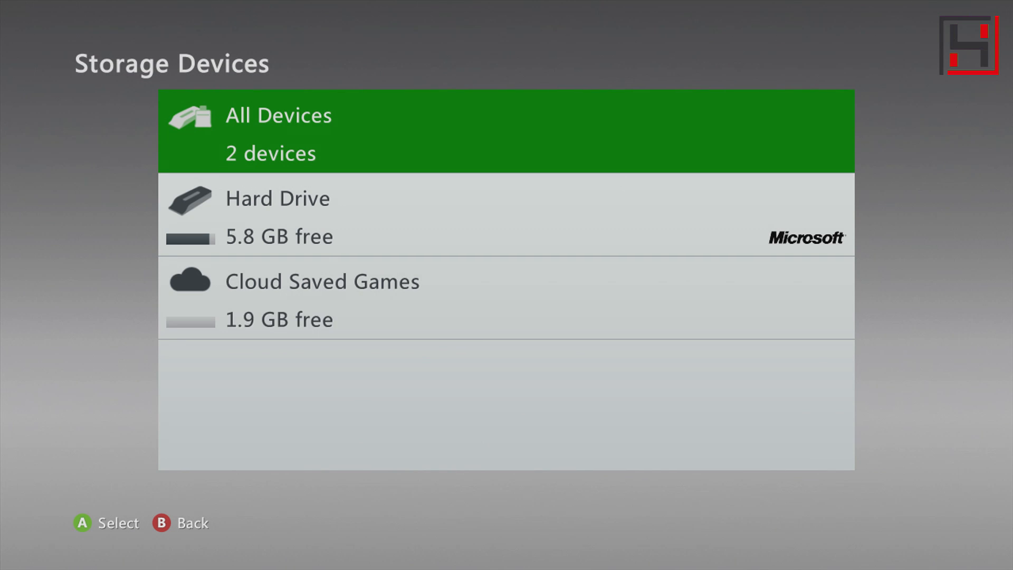
pyautogui.scroll(-3)
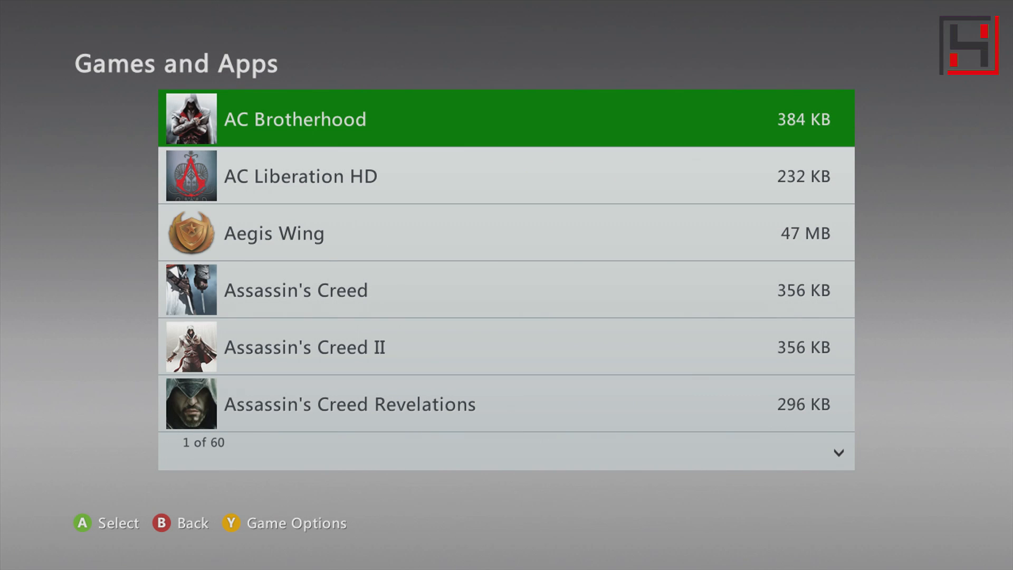
# - Scroll past Call of Duty 4 and back up to highlight Assassin's Creed II (item 5 of 60)
pyautogui.scroll(-3)
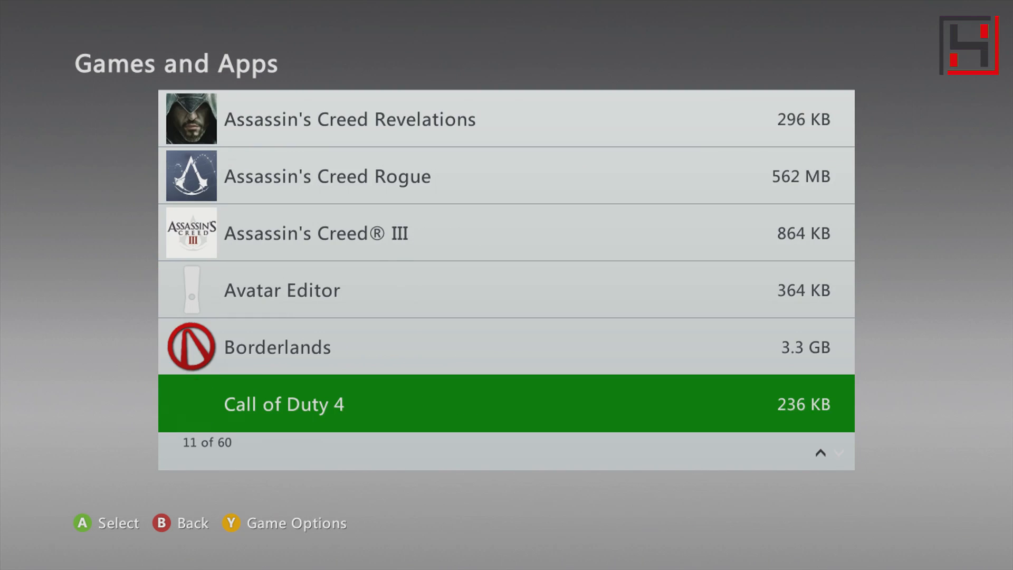
pyautogui.scroll(3)
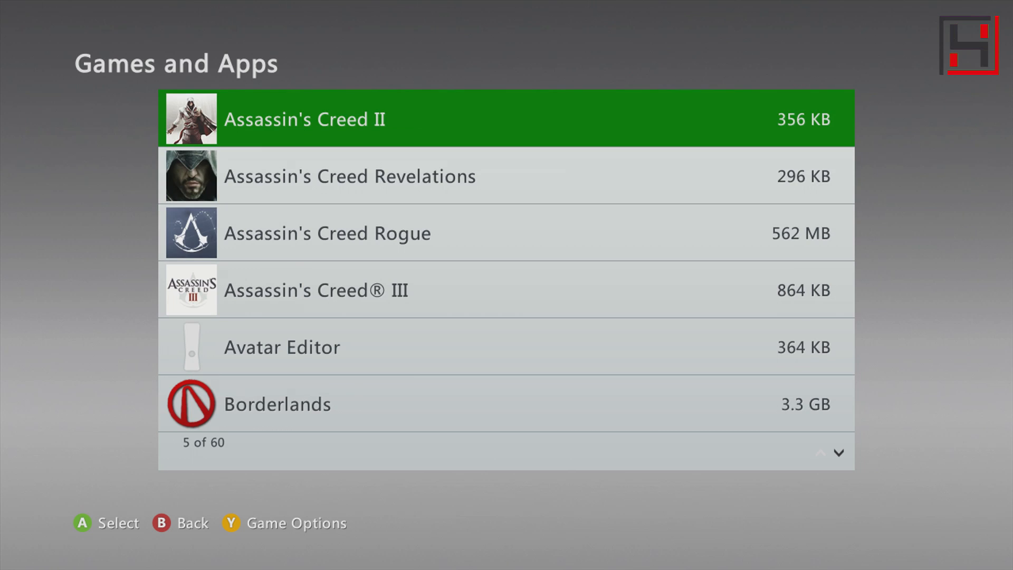